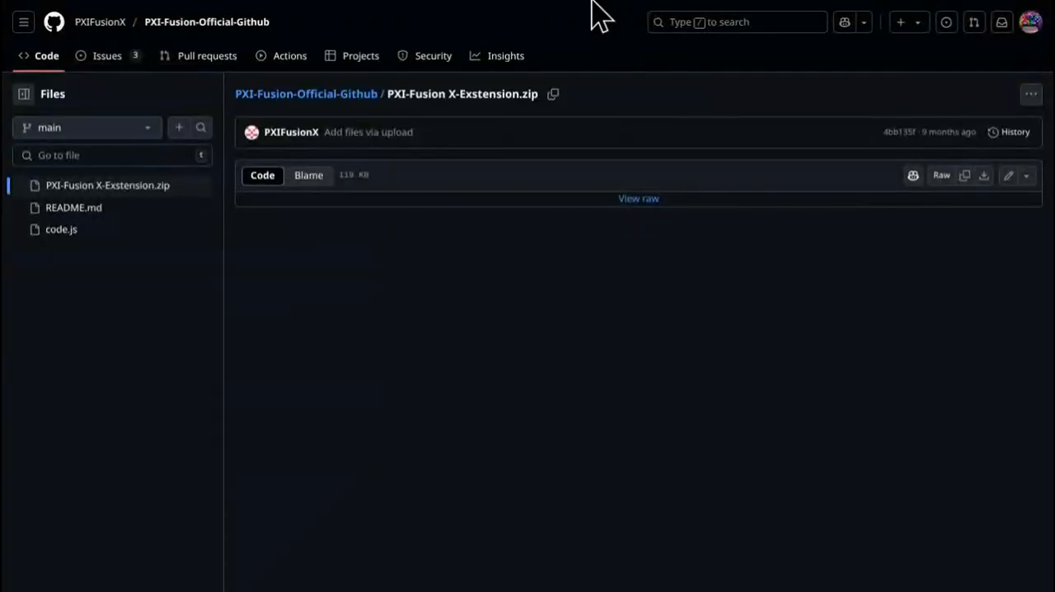
pyautogui.moveTo(676, 298)
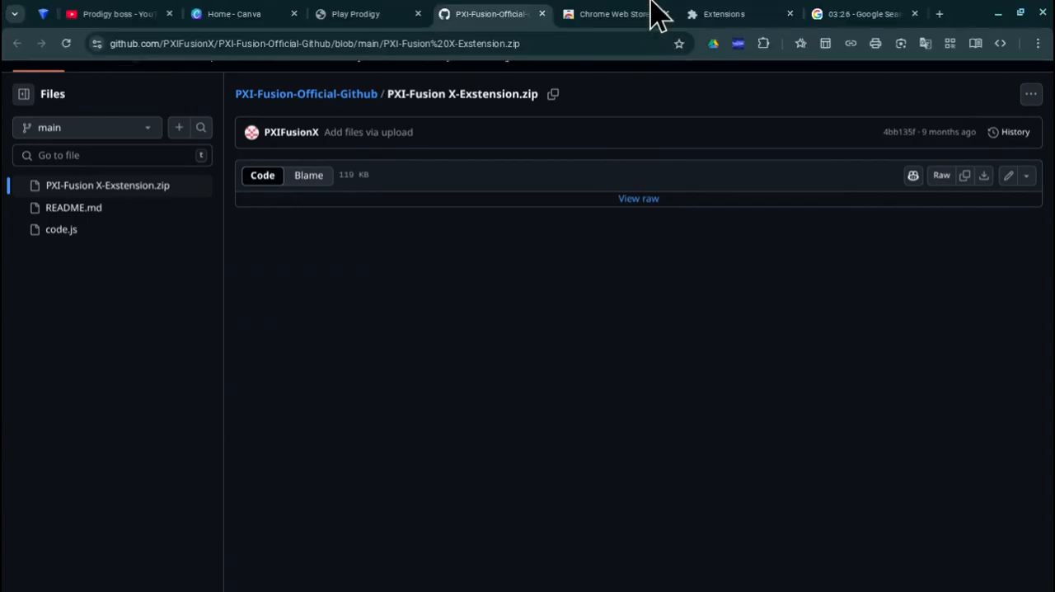
pyautogui.moveTo(734, 13)
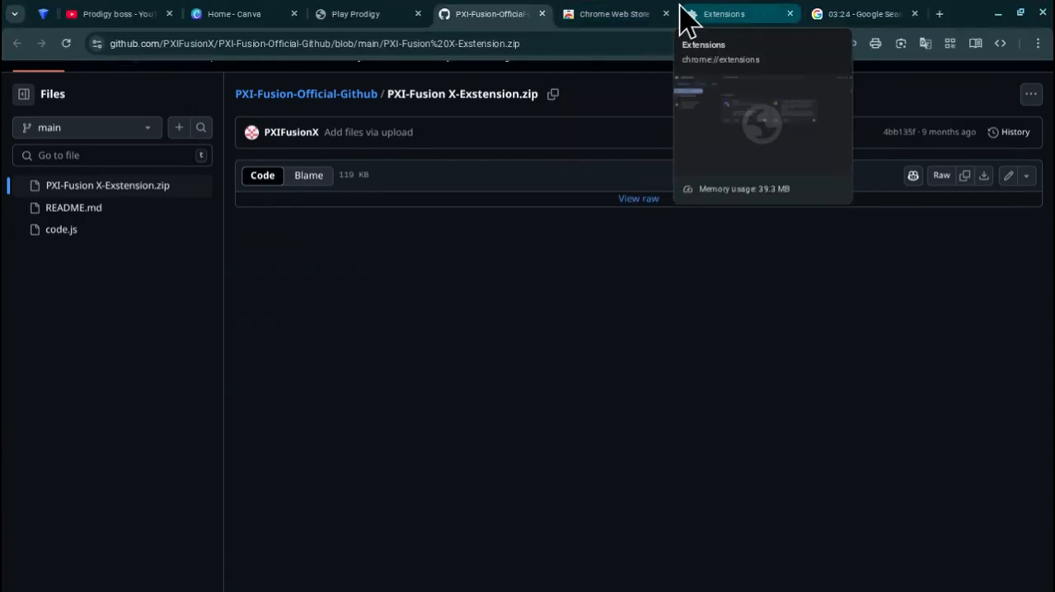
# Check the Prodigy tab, then download the raw PXI-Fusion X-Exstension.zip from GitHub
pyautogui.click(355, 14)
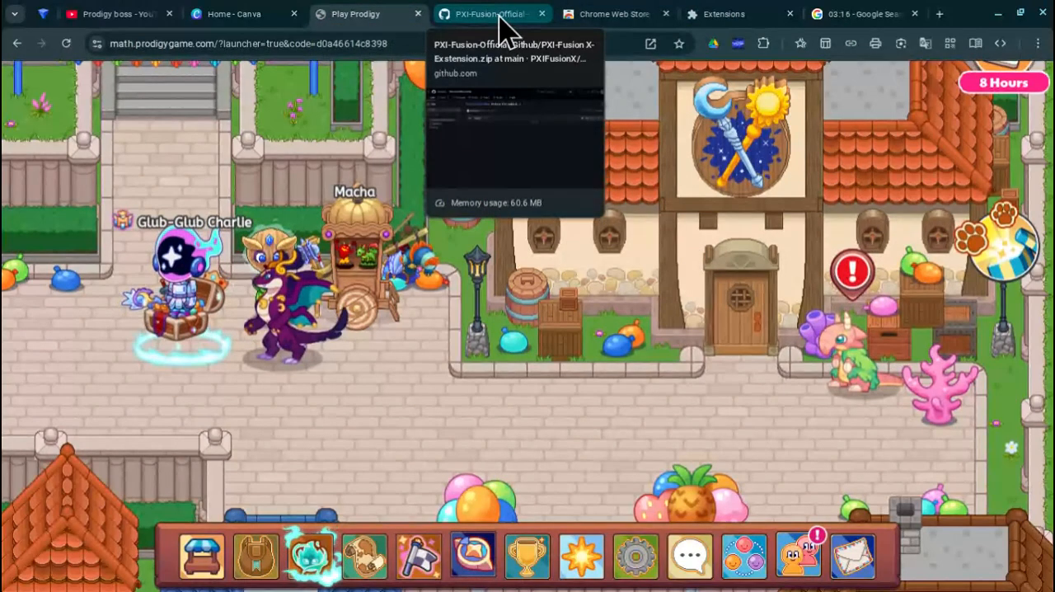
pyautogui.click(486, 14)
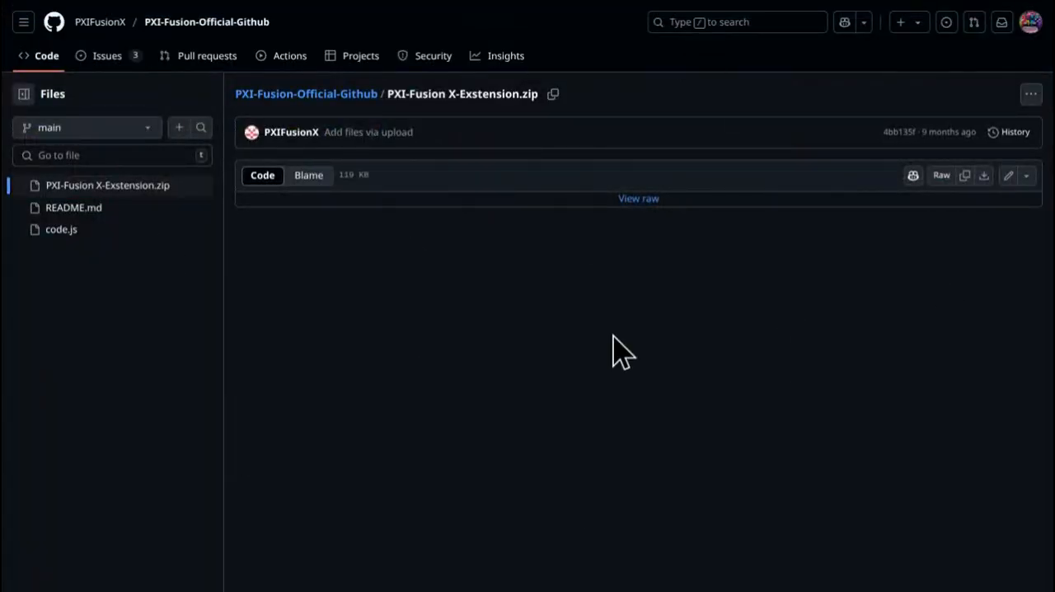
pyautogui.moveTo(610, 268)
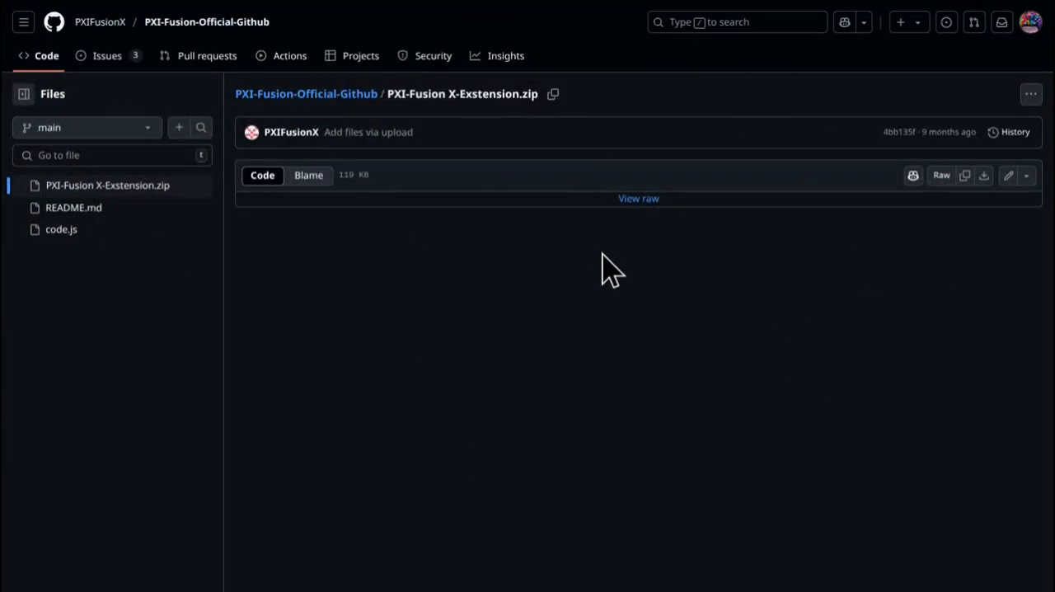
pyautogui.moveTo(638, 198)
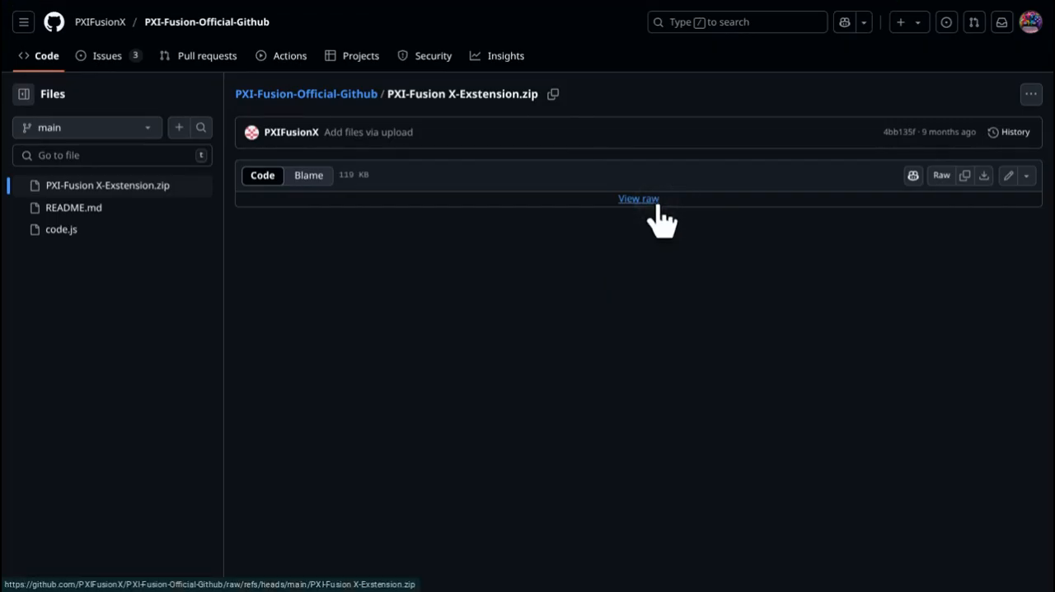
pyautogui.click(639, 198)
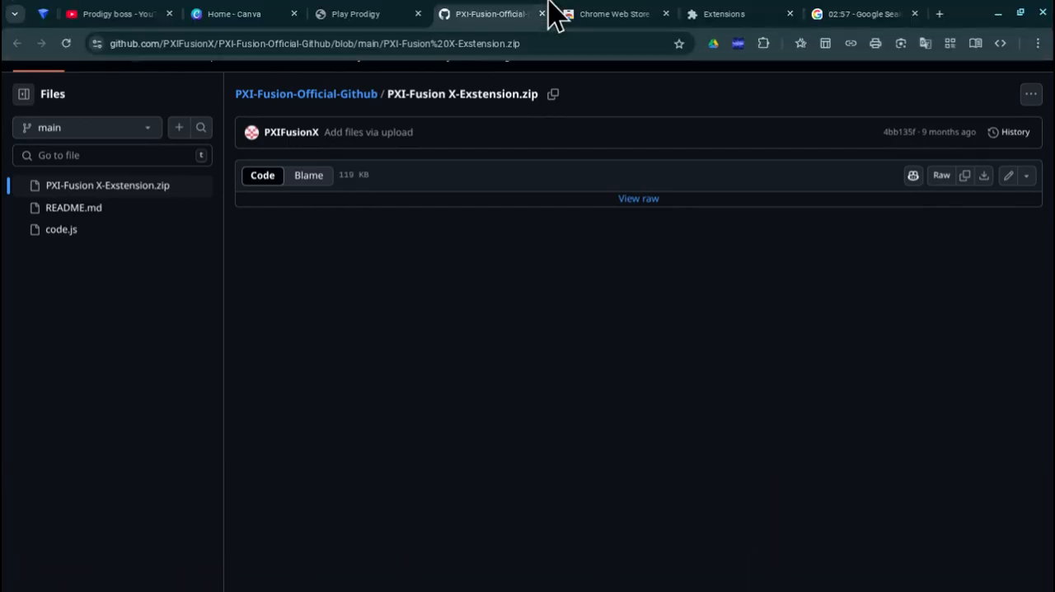
pyautogui.moveTo(614, 13)
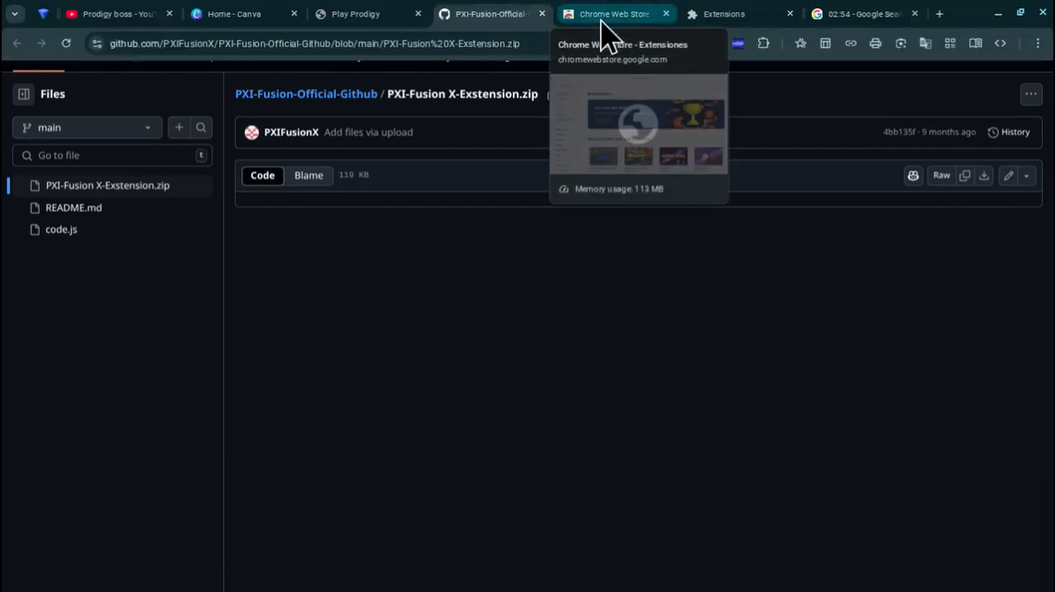
pyautogui.moveTo(724, 14)
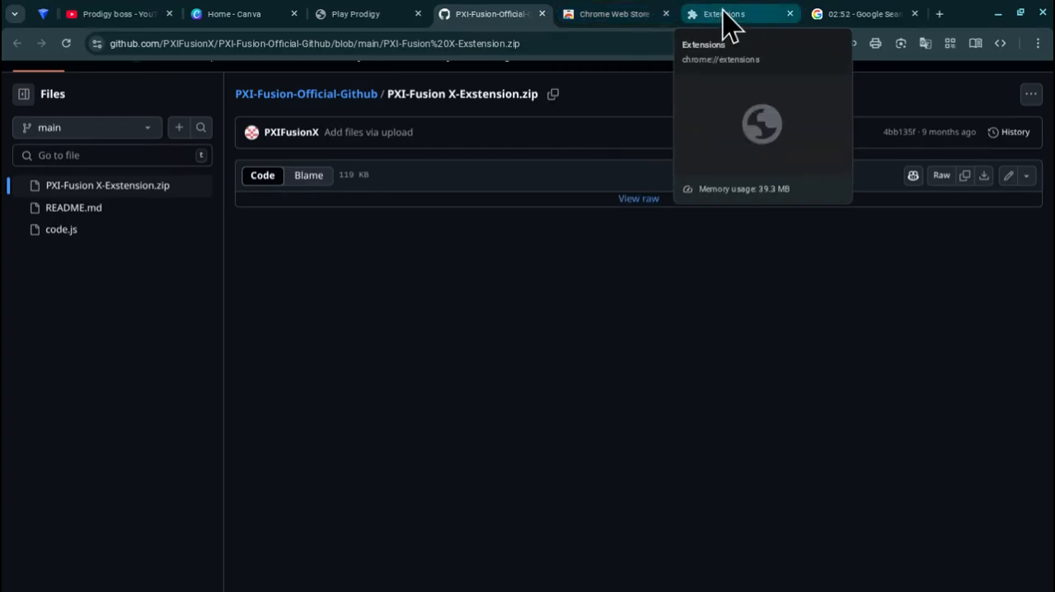
# Switch to the chrome://extensions tab showing PXI Fusion 1.0 enabled
pyautogui.click(724, 14)
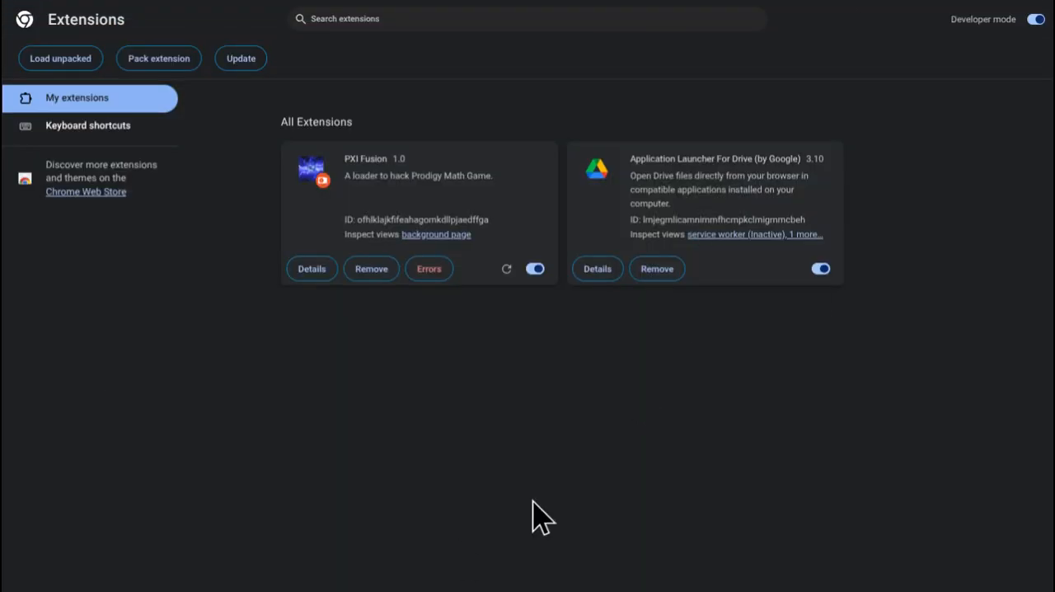
pyautogui.moveTo(894, 231)
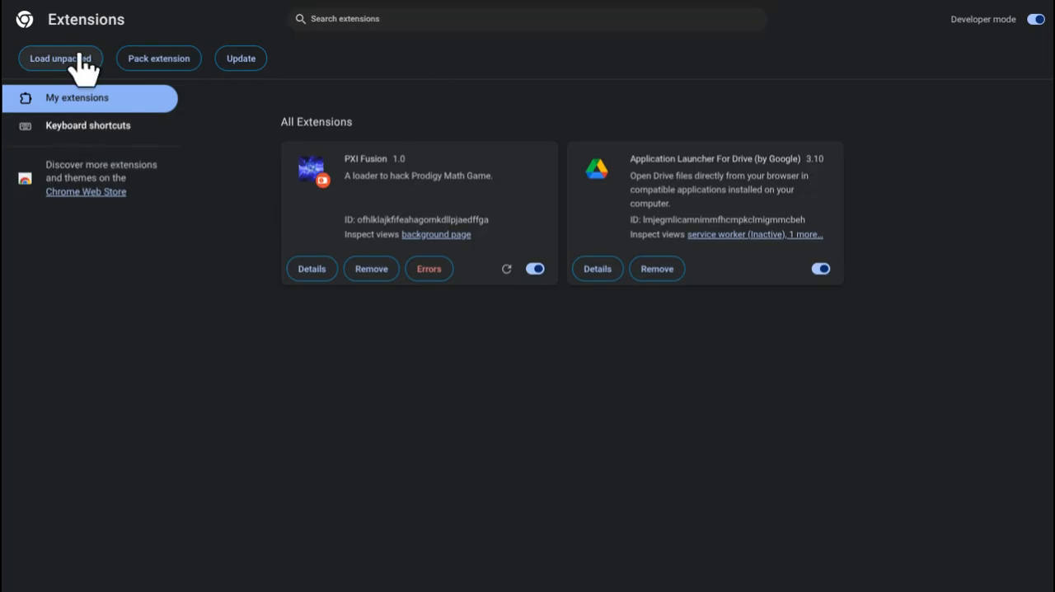
pyautogui.moveTo(986, 29)
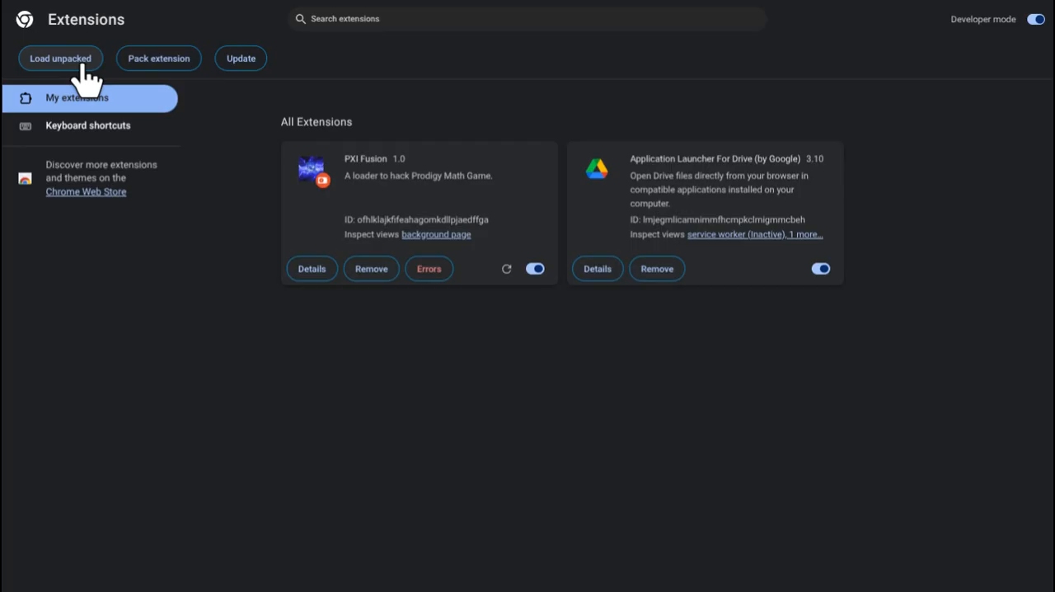
pyautogui.click(60, 57)
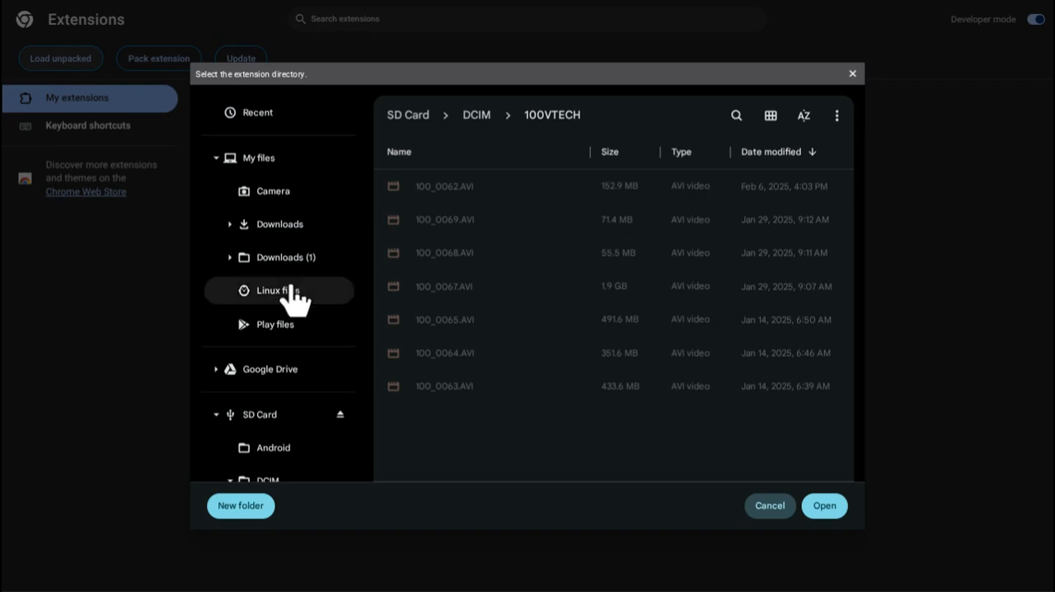
pyautogui.click(258, 112)
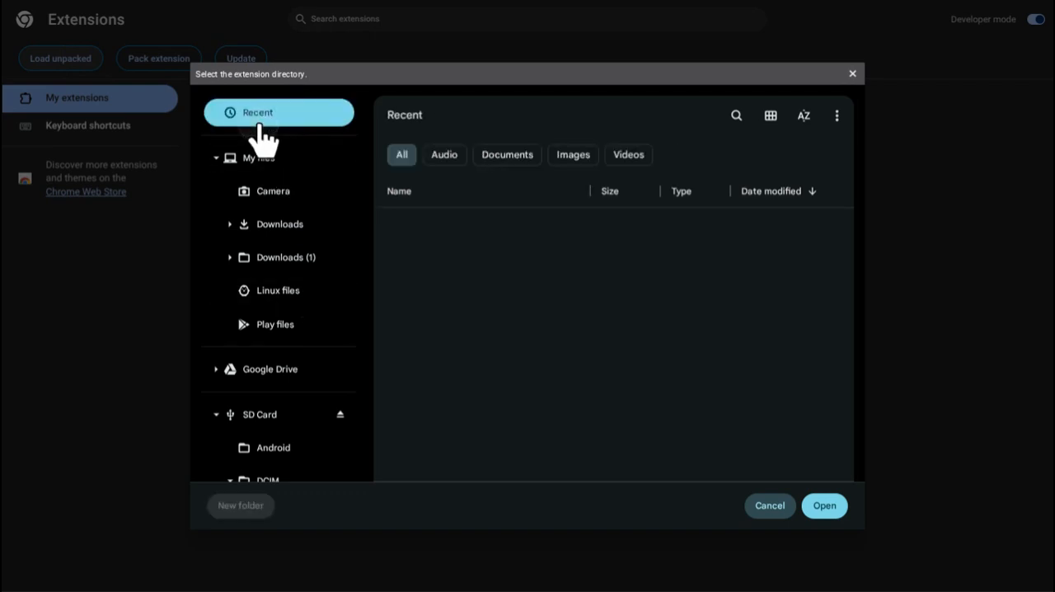
pyautogui.click(279, 113)
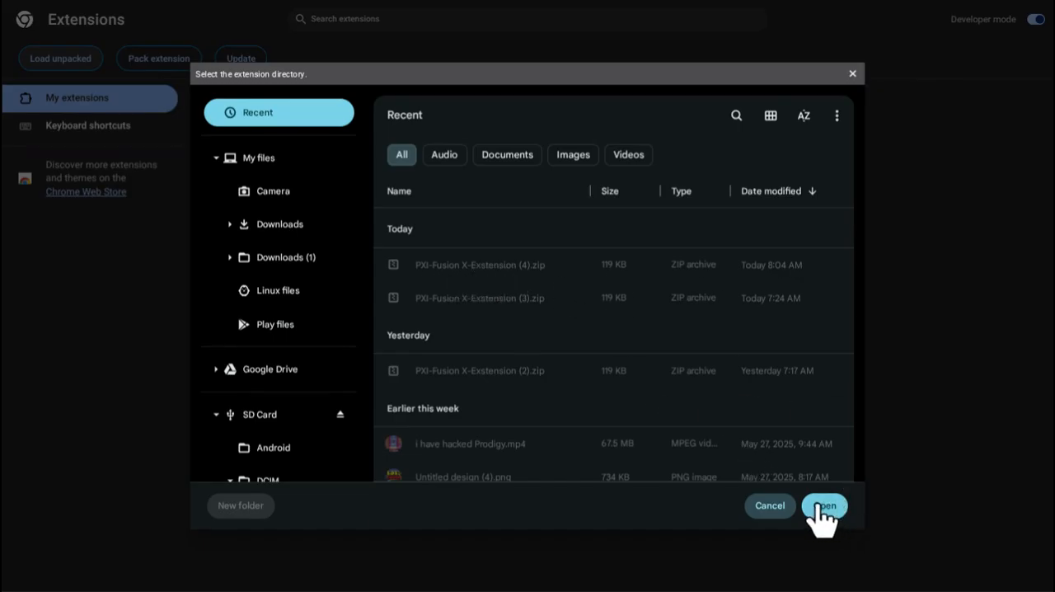
pyautogui.click(823, 506)
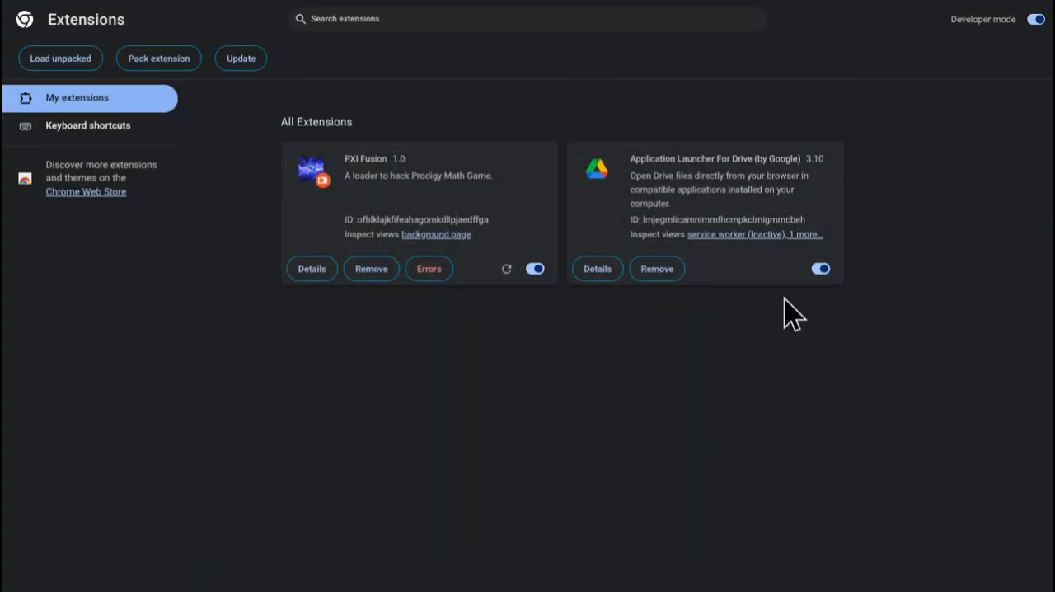
pyautogui.moveTo(527, 383)
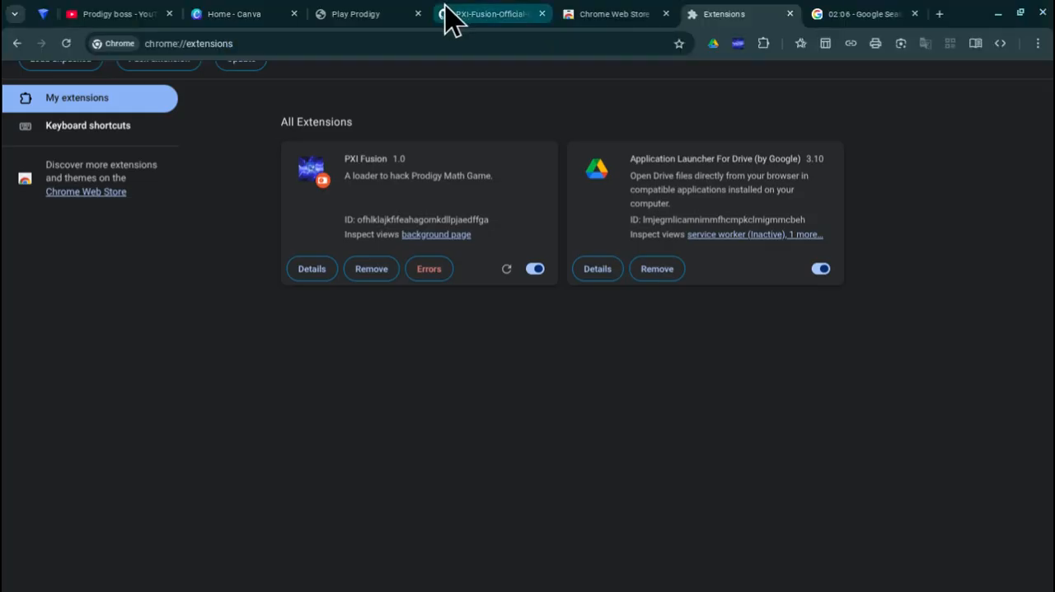
# Switch to the Play Prodigy tab showing the town square
pyautogui.click(367, 14)
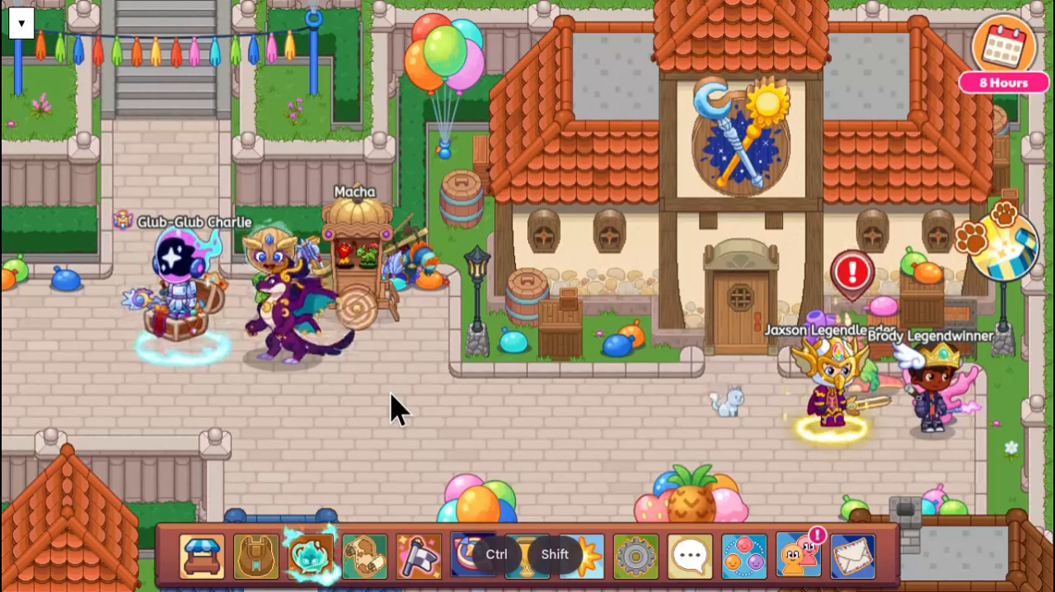
# Open DevTools with F12 and show the PXI Fusion popup from the extensions list
pyautogui.press('f12')
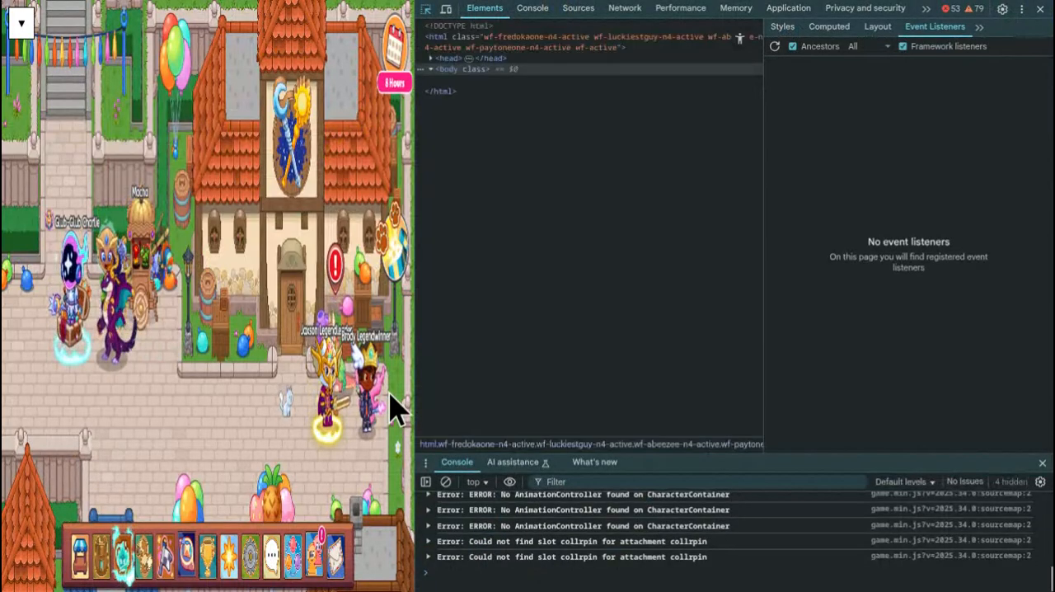
pyautogui.click(430, 69)
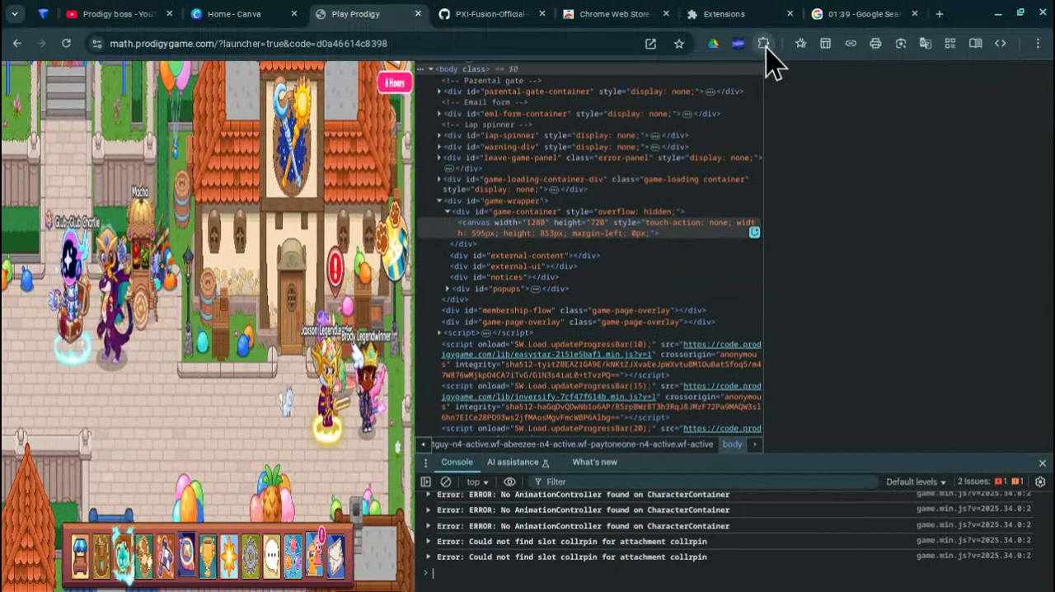
pyautogui.click(762, 42)
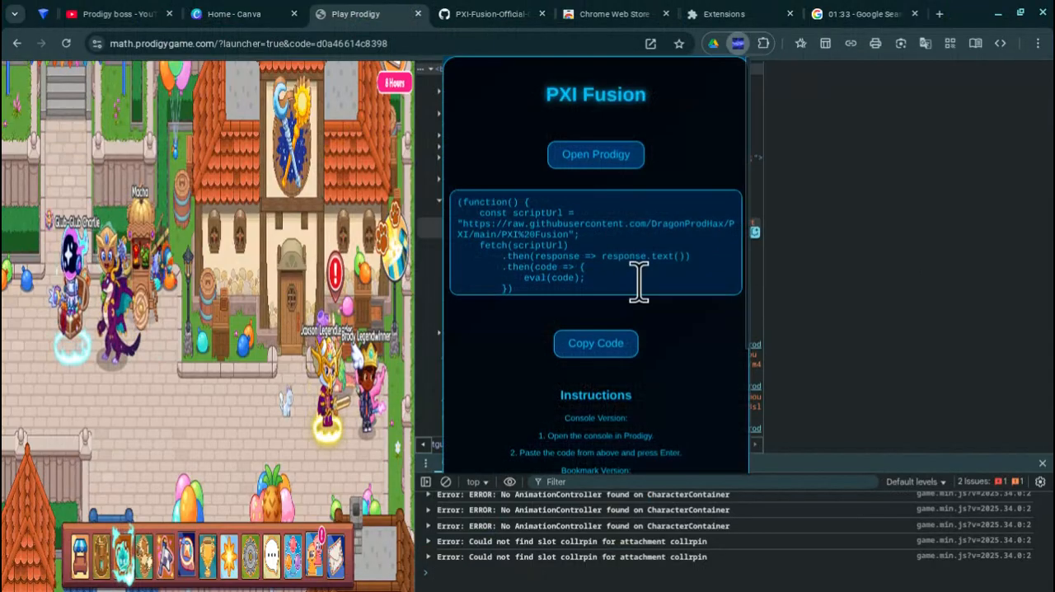
# Copy the PXI Fusion loader code and run it in the Console
pyautogui.click(595, 343)
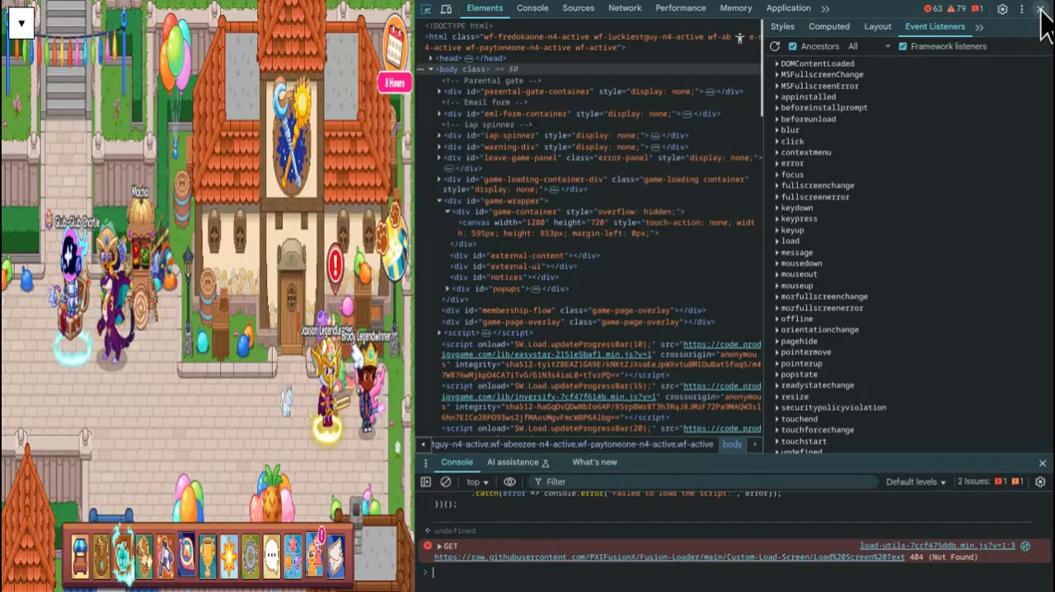
# Close DevTools so the PXI Fusion X Cheat Menu appears over the game
pyautogui.click(1040, 8)
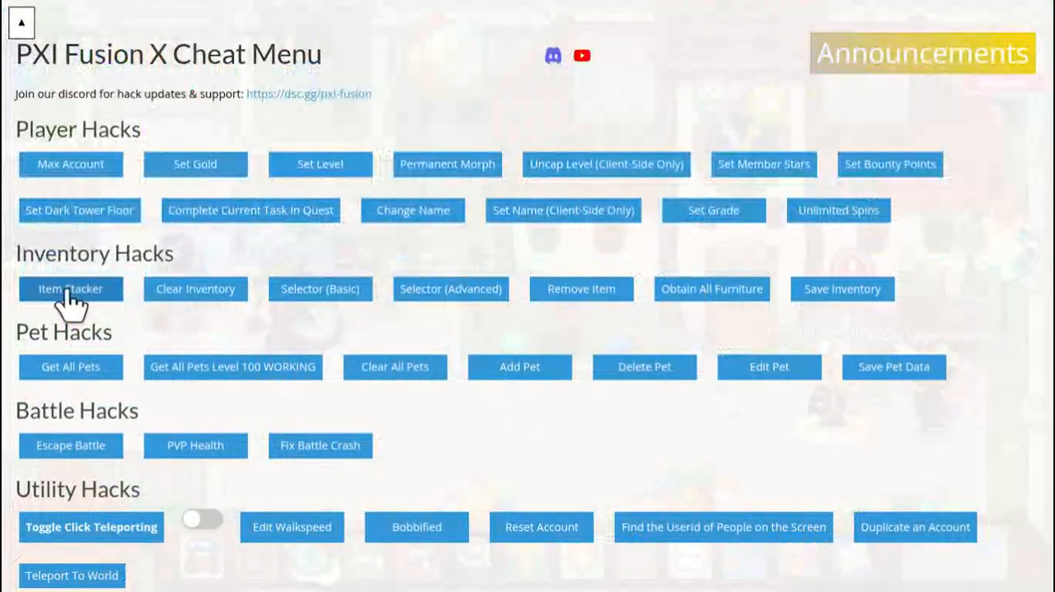
pyautogui.moveTo(70, 366)
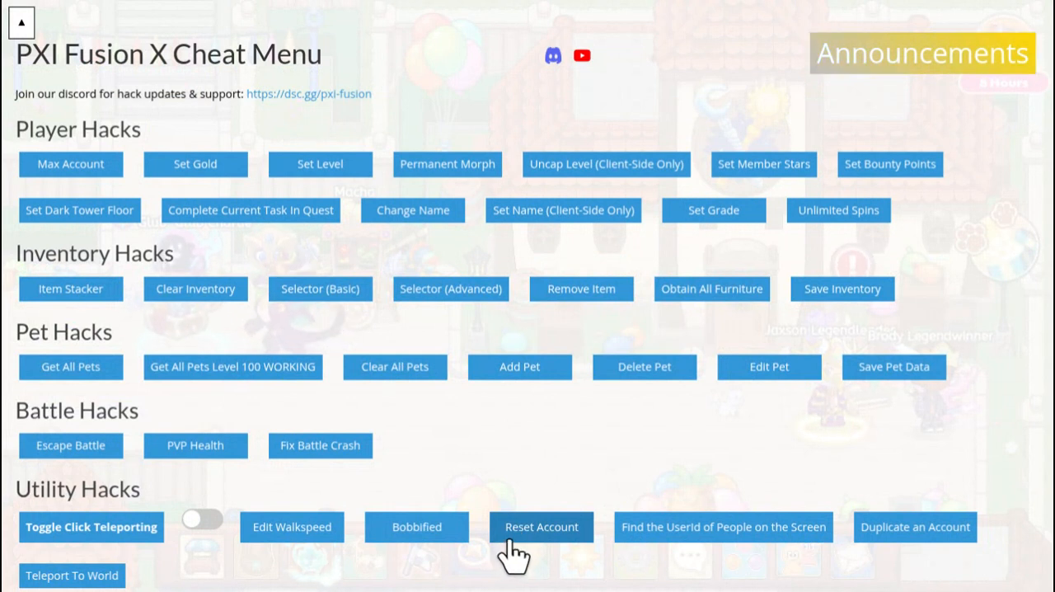
pyautogui.moveTo(363, 227)
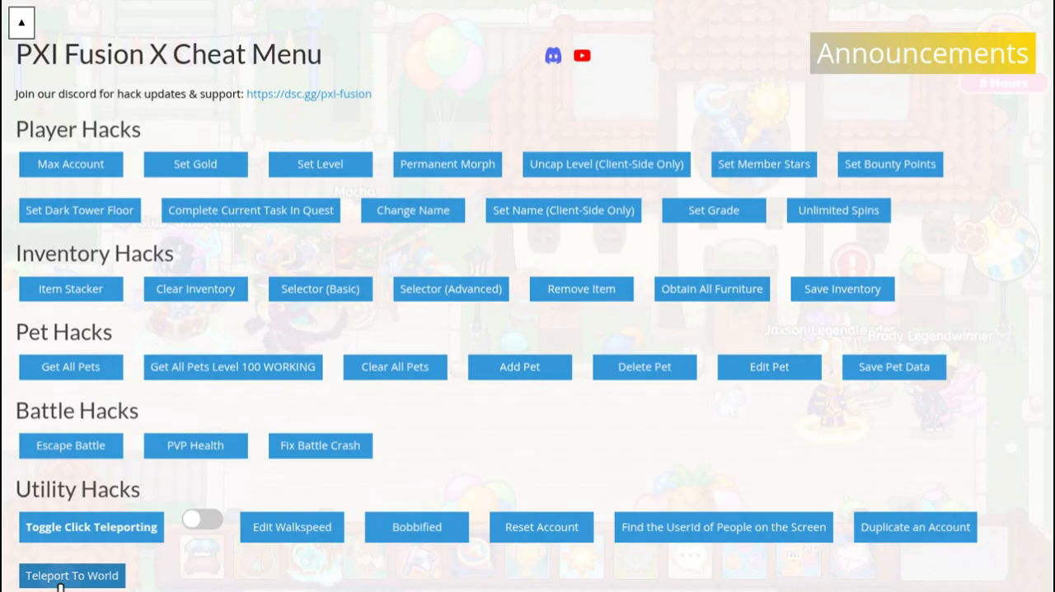
pyautogui.moveTo(537, 397)
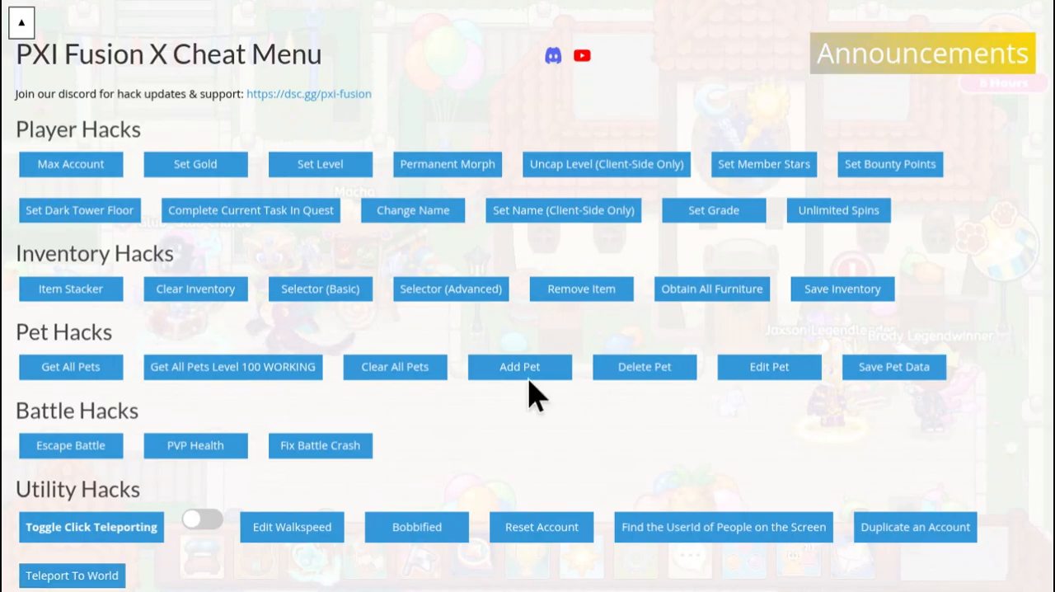
pyautogui.moveTo(24, 309)
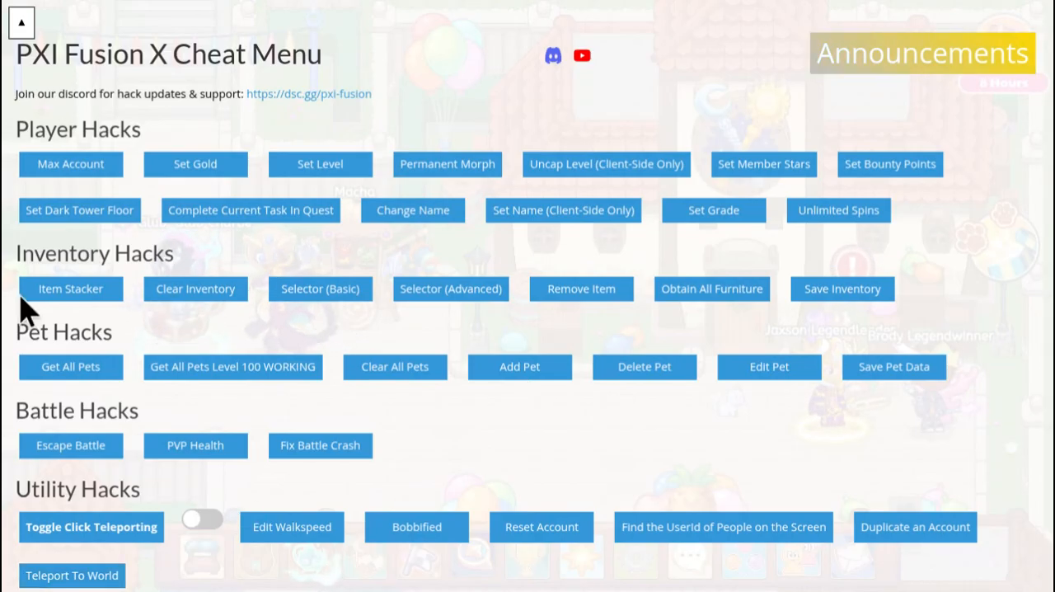
pyautogui.moveTo(505, 338)
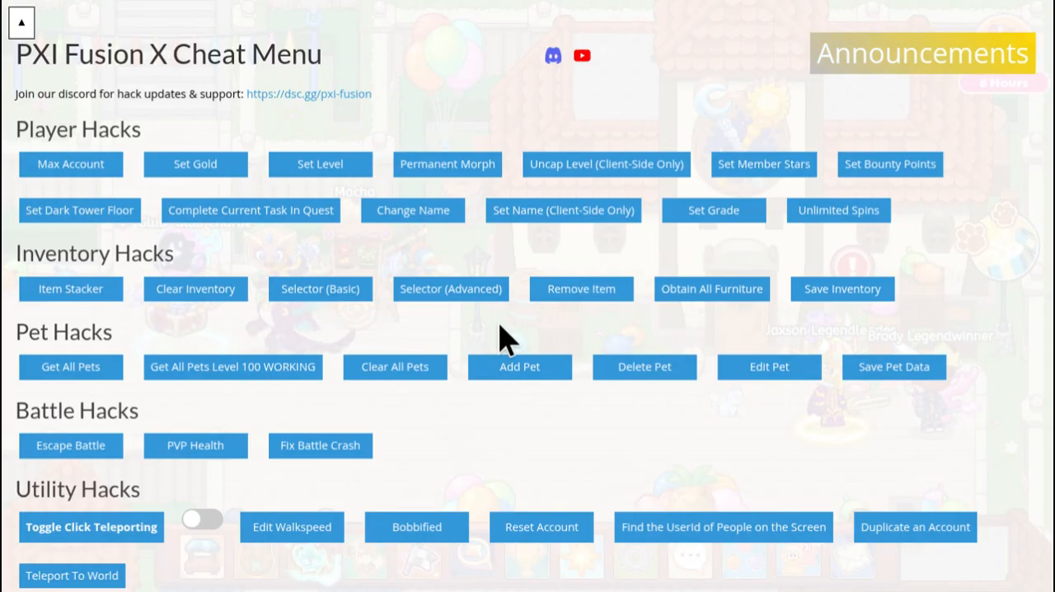
pyautogui.moveTo(71, 164)
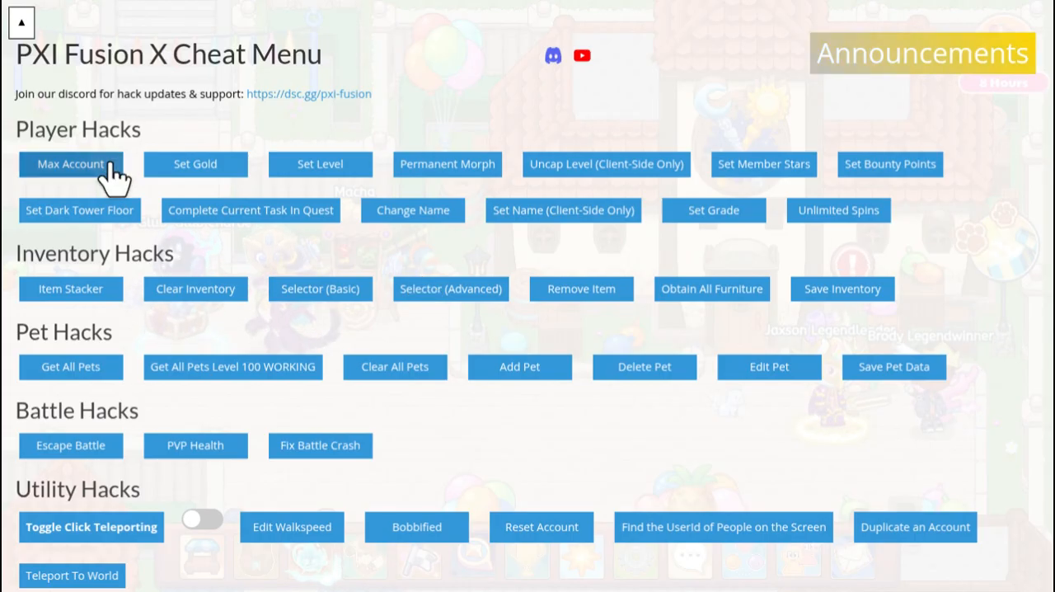
pyautogui.moveTo(10, 137)
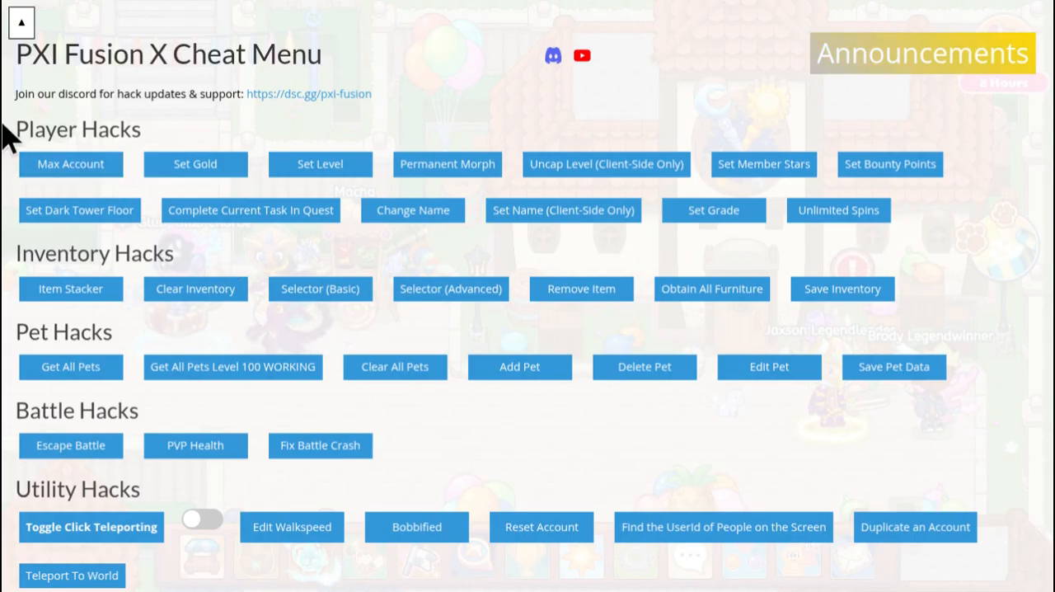
# Collapse the cheat menu, then close the character's 1e+170 Max Level profile card
pyautogui.click(20, 22)
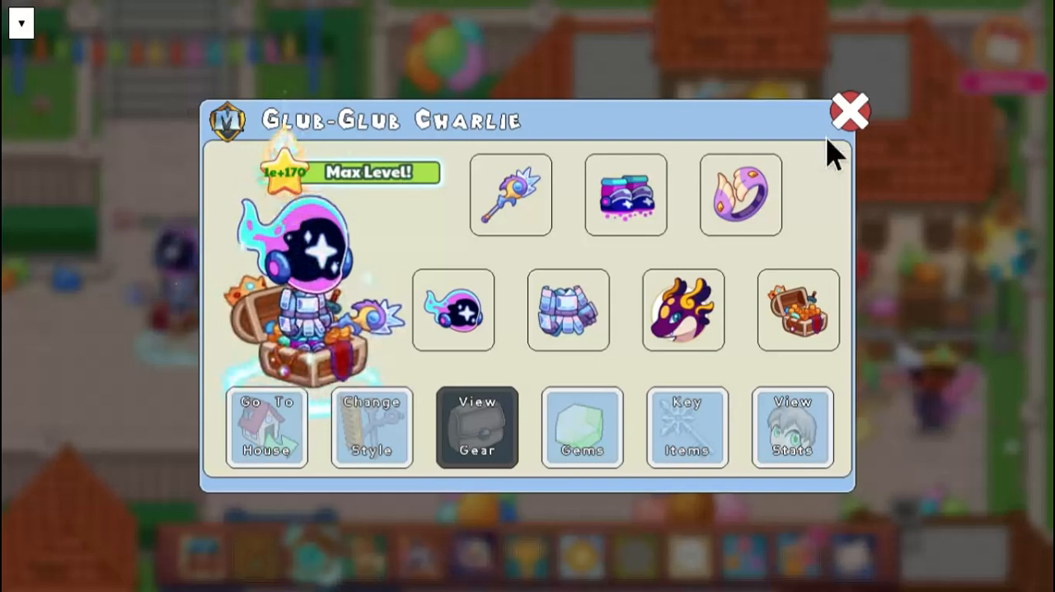
pyautogui.click(849, 109)
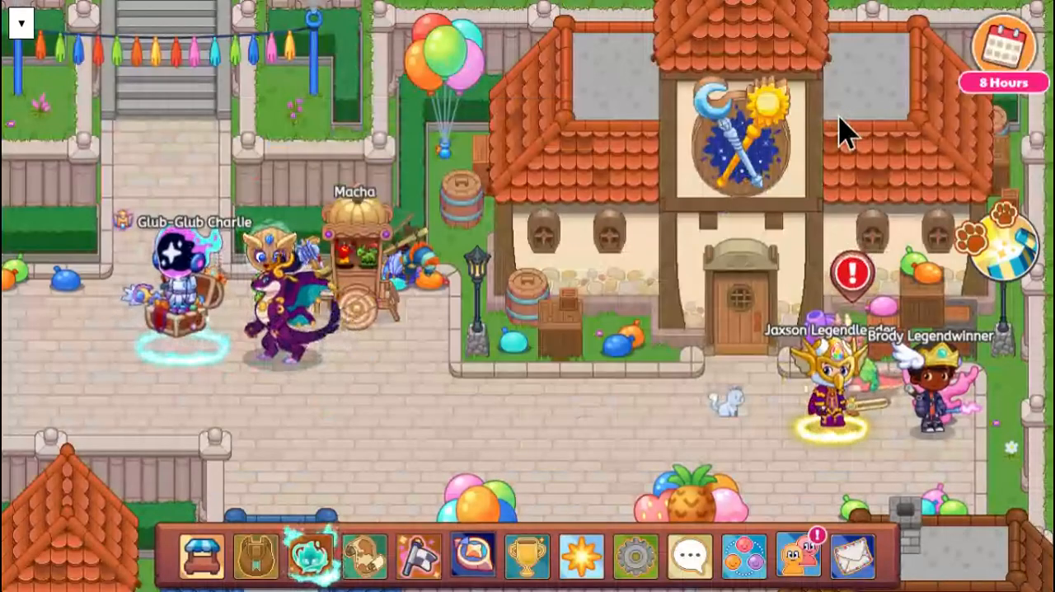